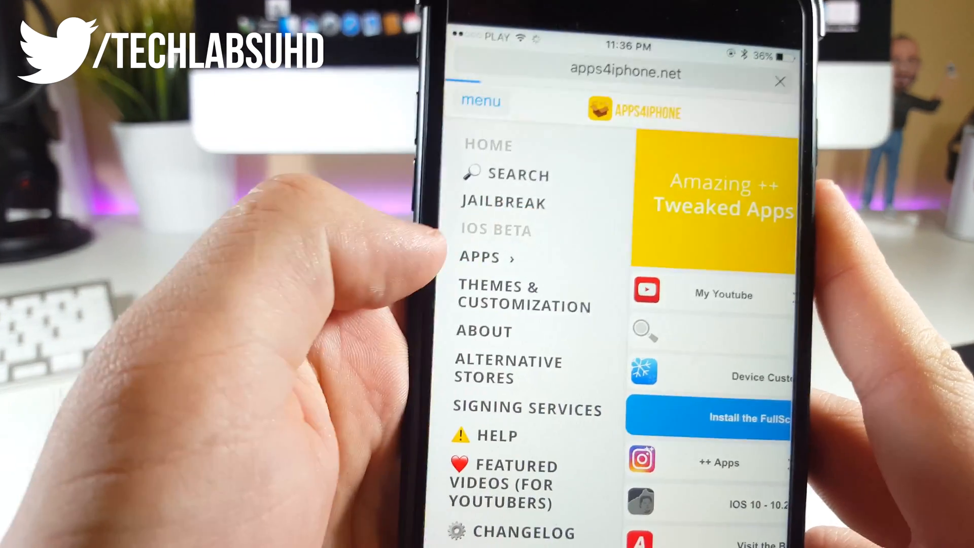
Open the apps4iphone.net iOS beta page to start the iOS 11 Developer Beta profile install
click(496, 230)
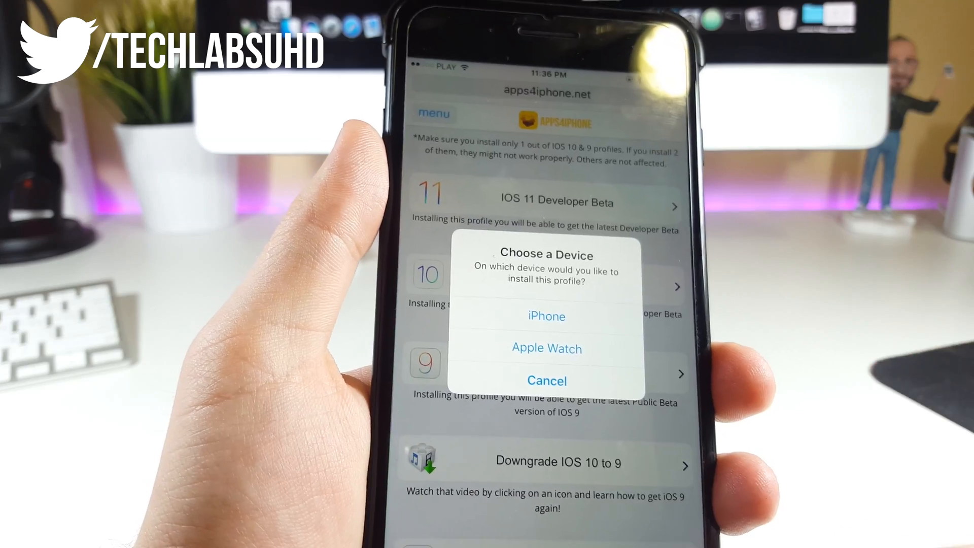
Choose iPhone as the device for the beta profile, then open the Settings app
click(545, 316)
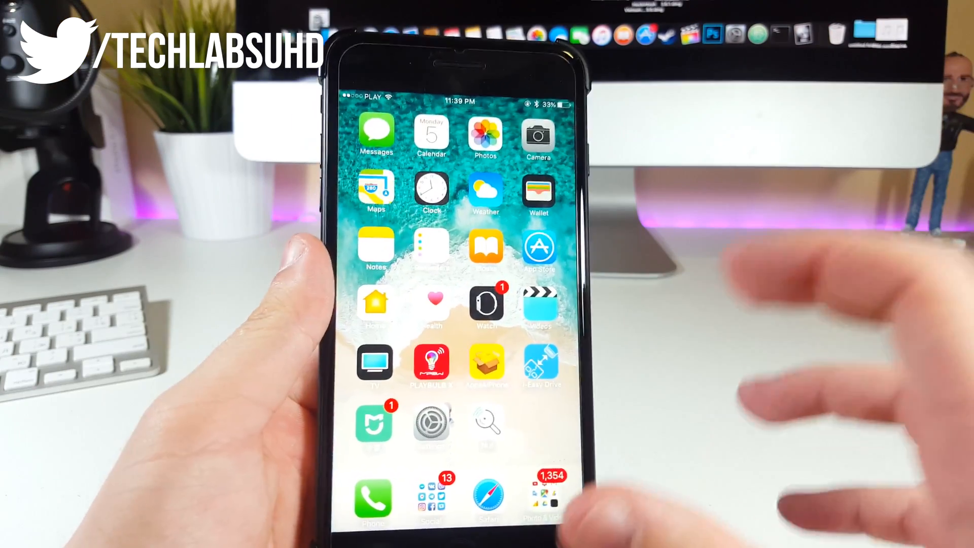
click(430, 428)
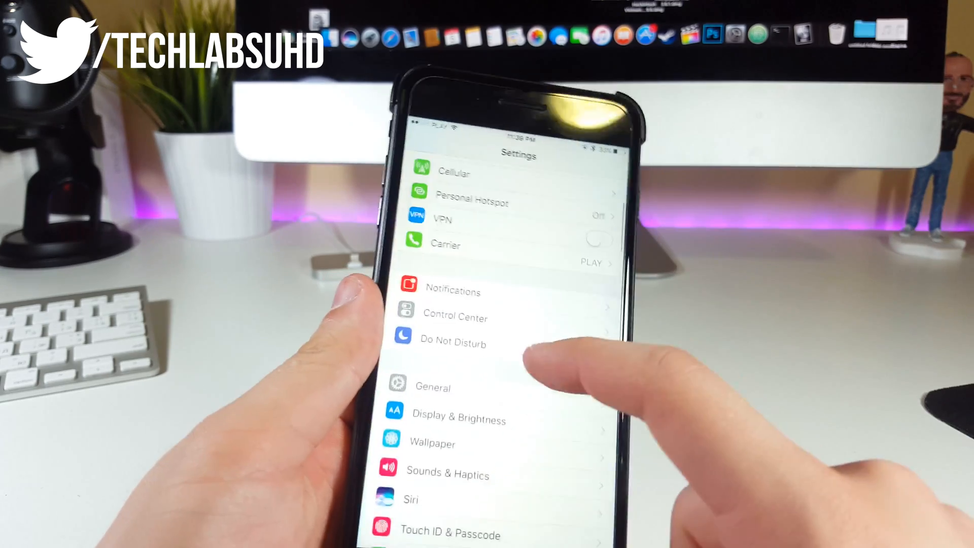